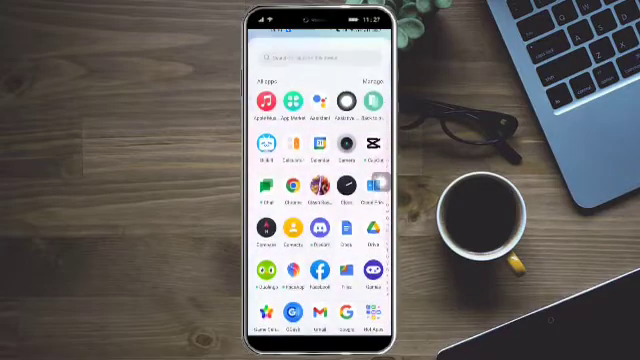
# Step: Open the sent Hello email and choose Move to folder from its overflow menu
pyautogui.scroll(-3)
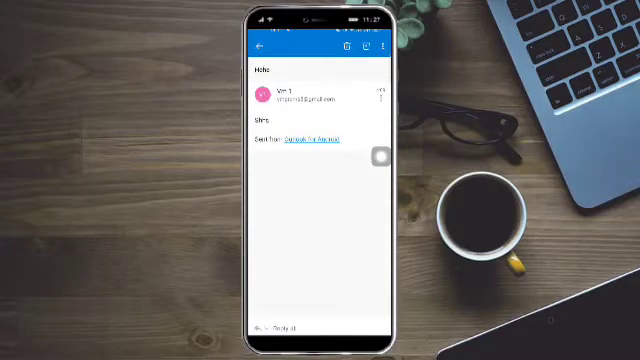
pyautogui.click(392, 50)
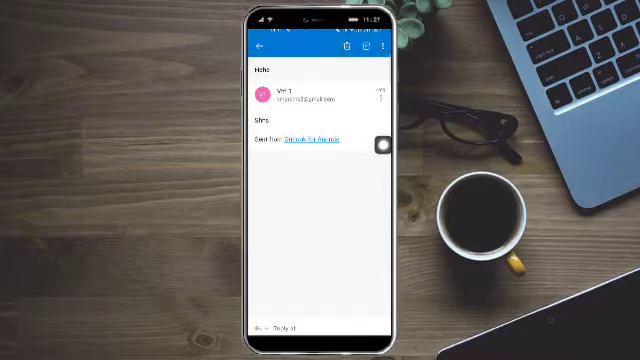
pyautogui.click(390, 48)
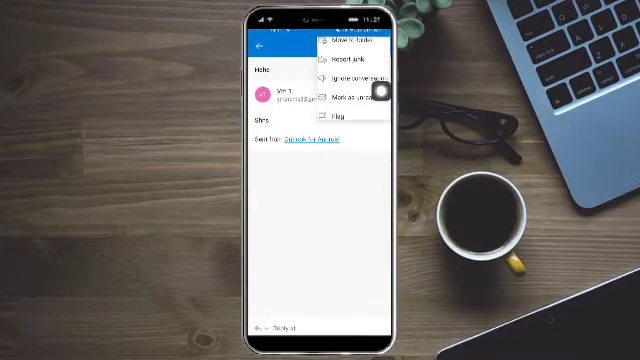
pyautogui.click(343, 46)
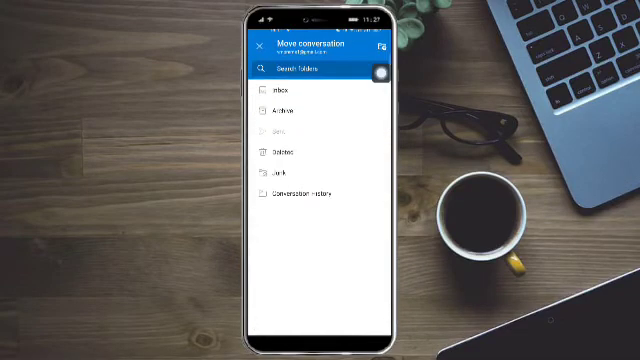